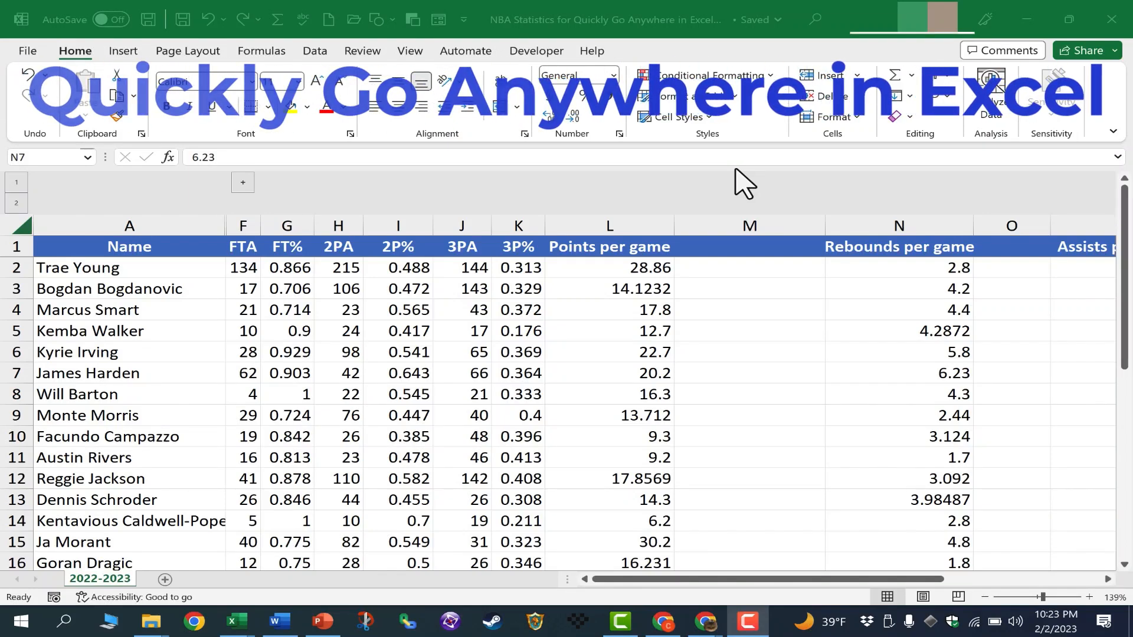
mouse_move(654, 191)
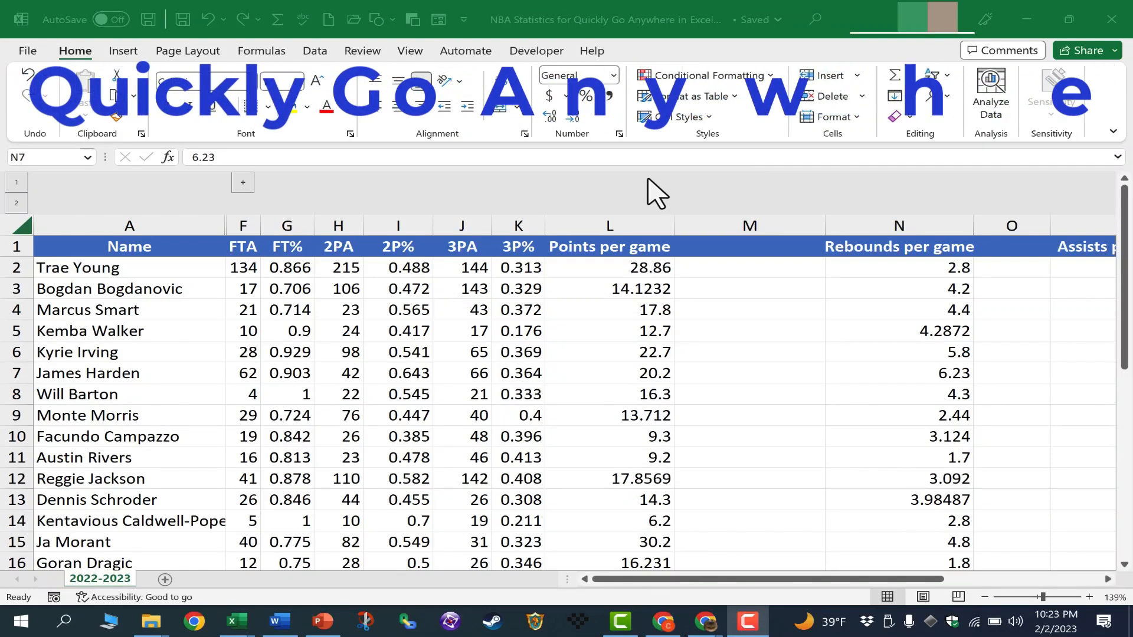
Scroll through the NBA statistics table to look over the data
scroll(down, 3)
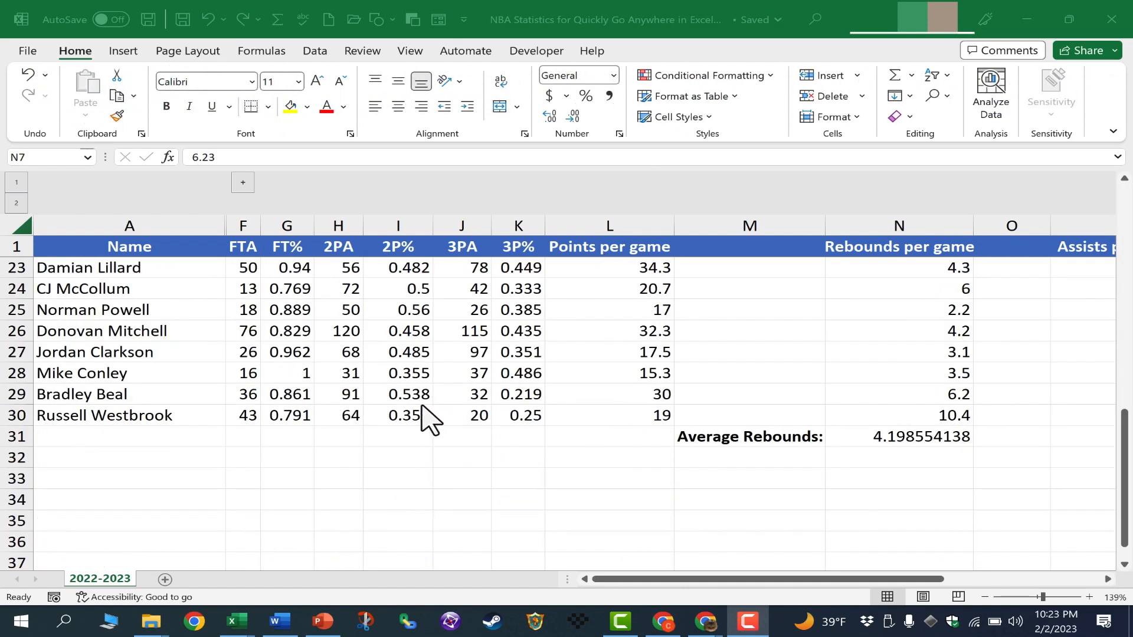
scroll(up, 3)
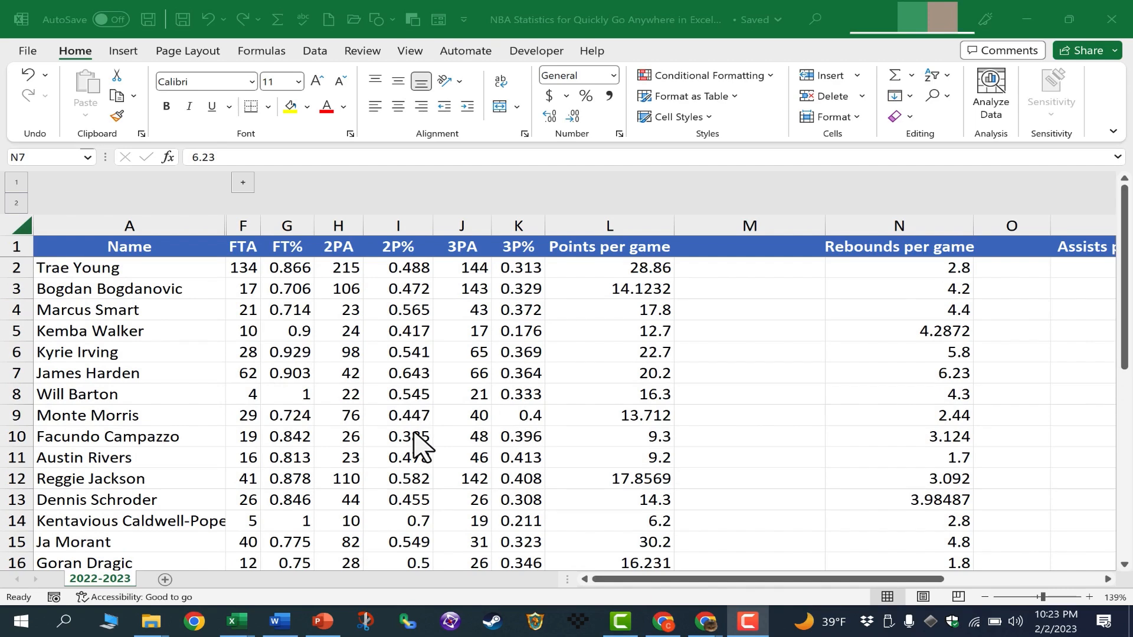
scroll(down, 3)
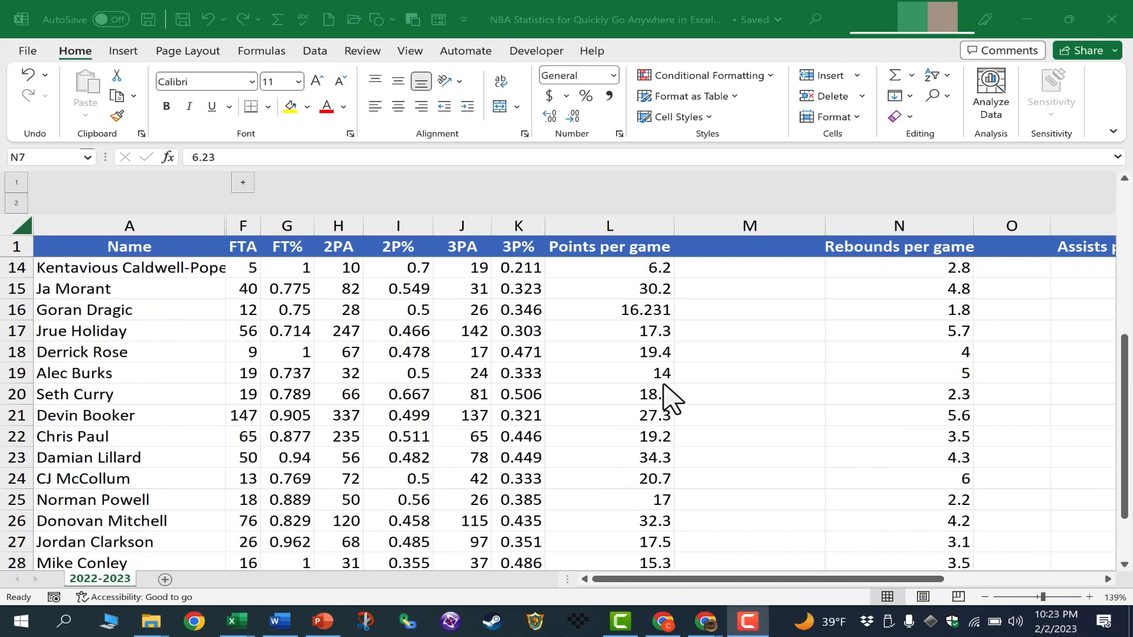
mouse_move(629, 394)
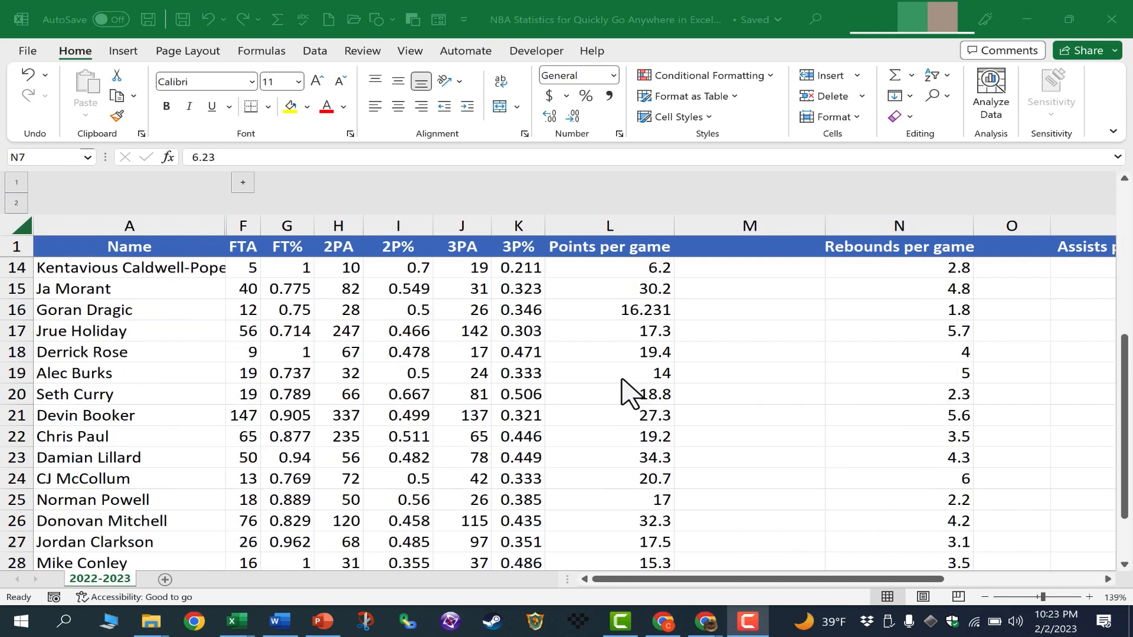
scroll(up, 3)
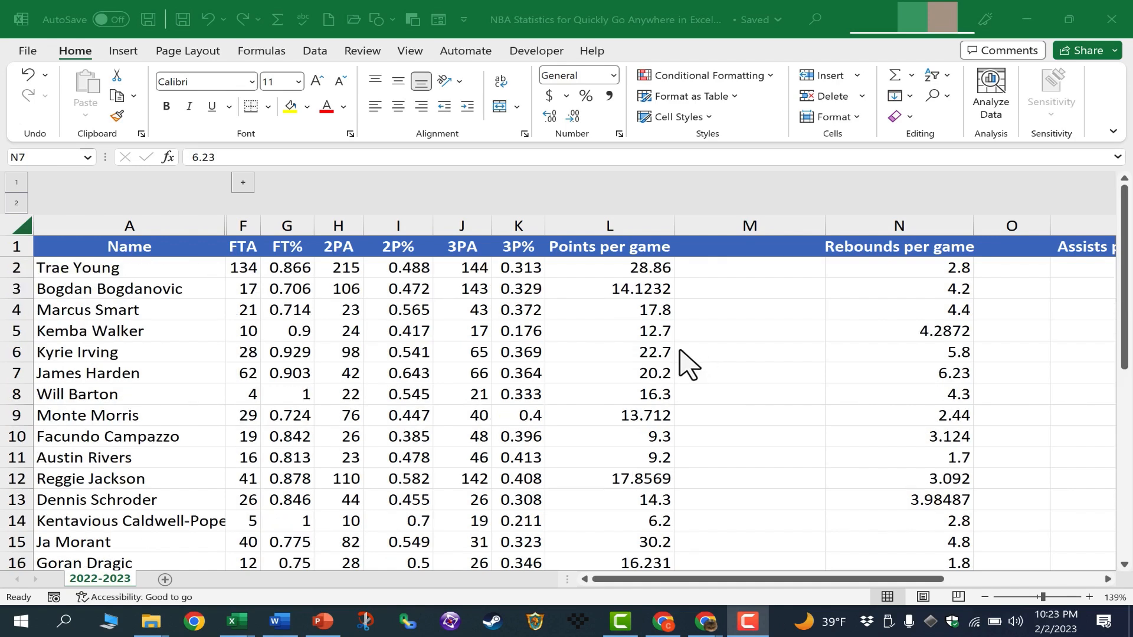
mouse_move(661, 365)
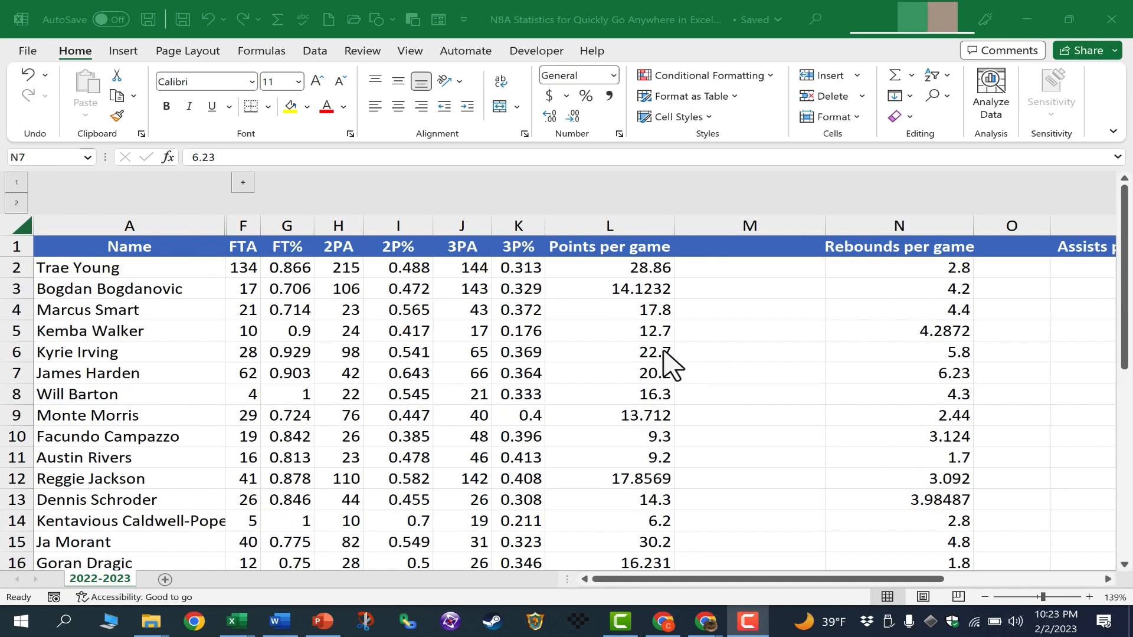
mouse_move(580, 387)
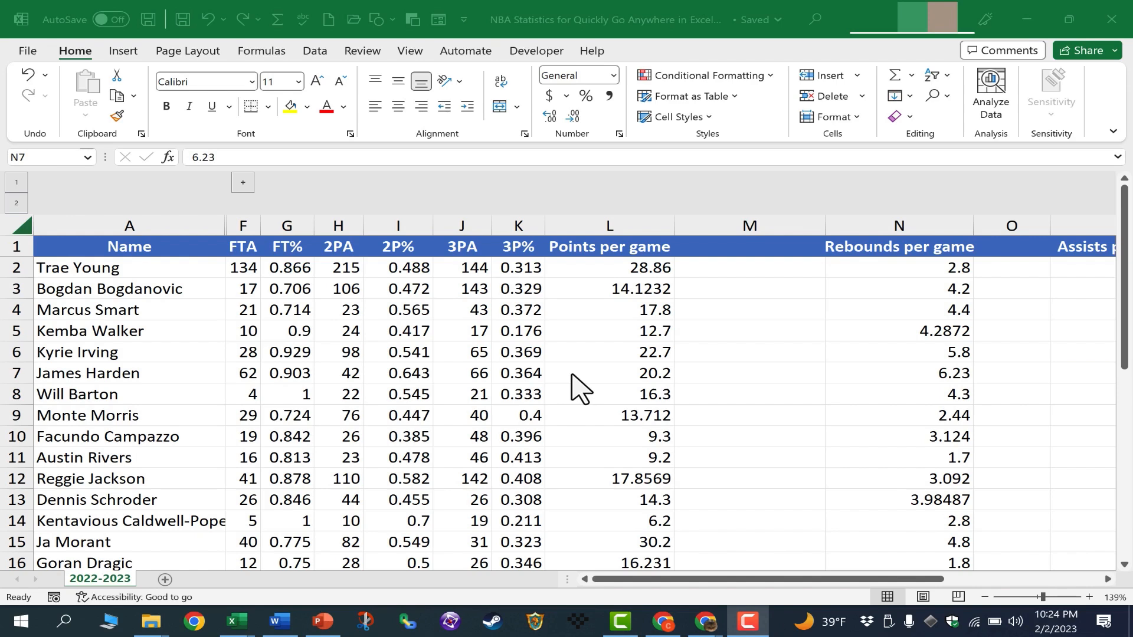
mouse_move(449, 327)
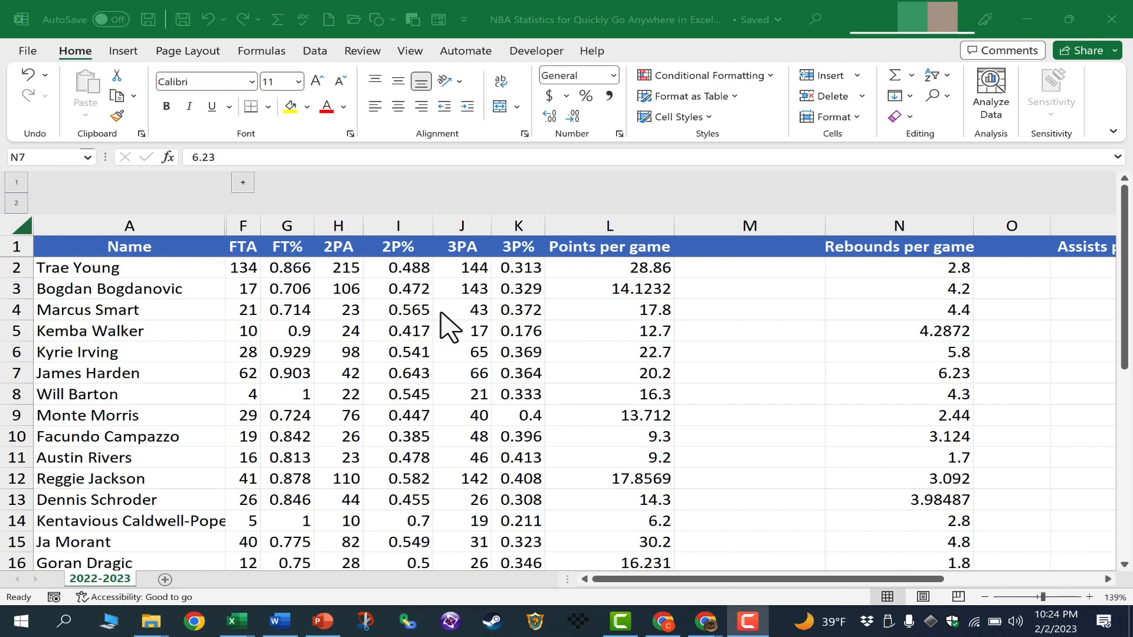
mouse_move(84, 327)
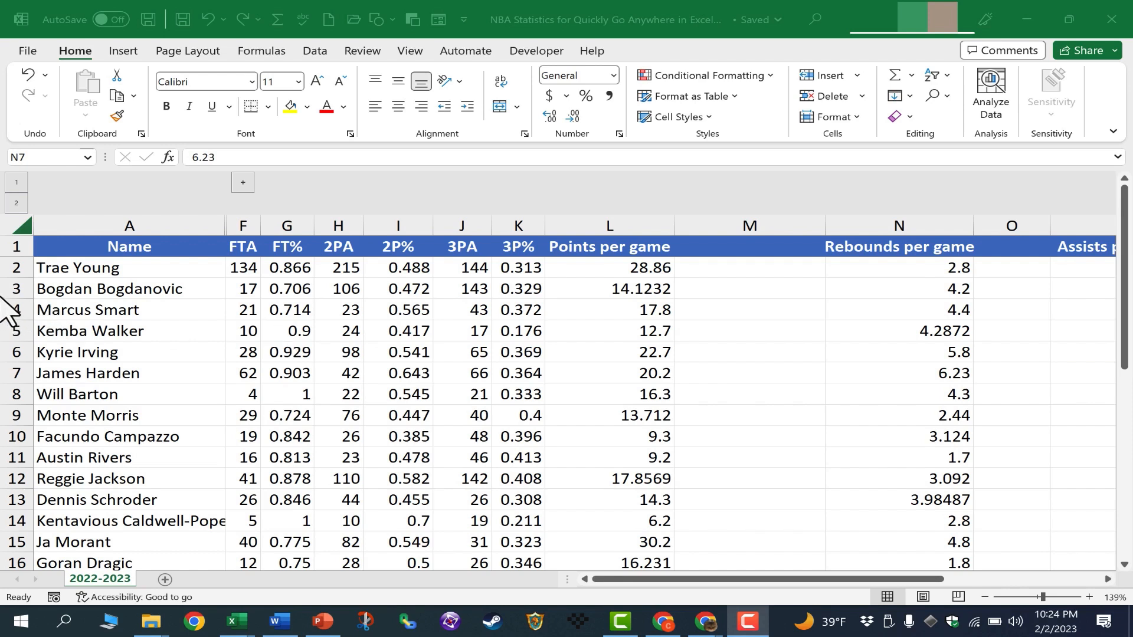
mouse_move(504, 249)
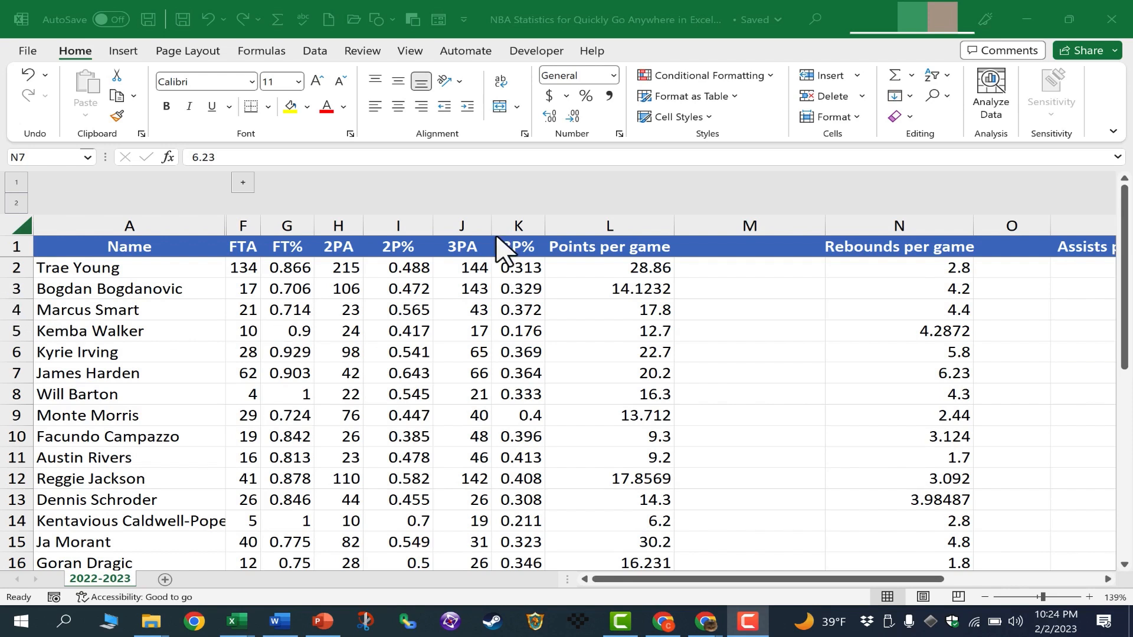
mouse_move(44, 157)
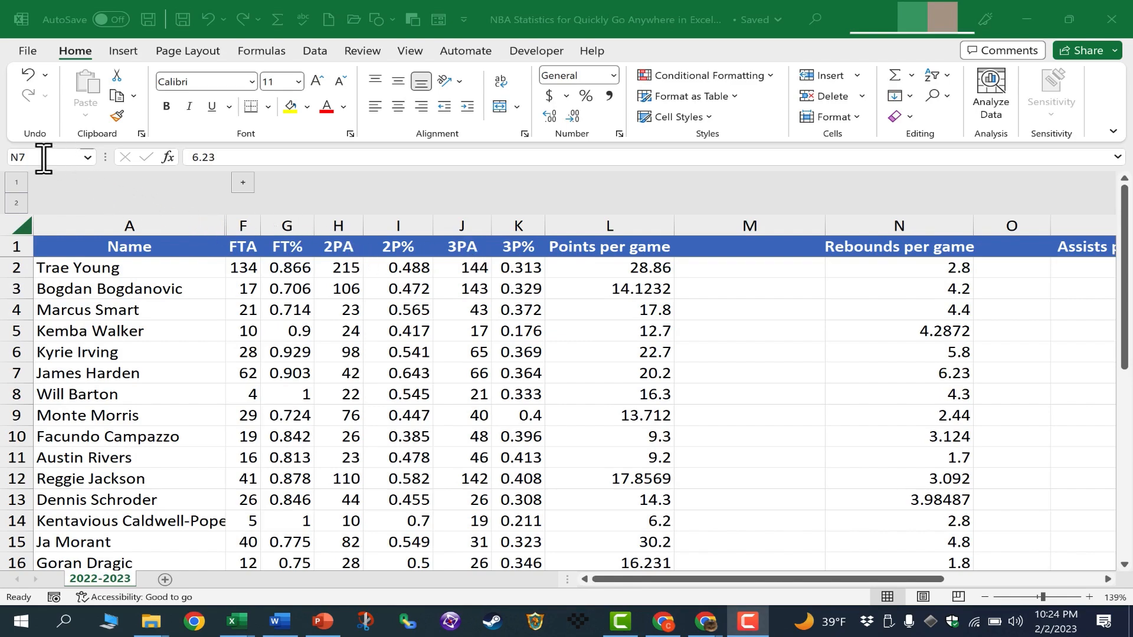
Jump via the Name Box to cells H5, L10, K20 and then far-away Z2000
click(898, 373)
text(H)
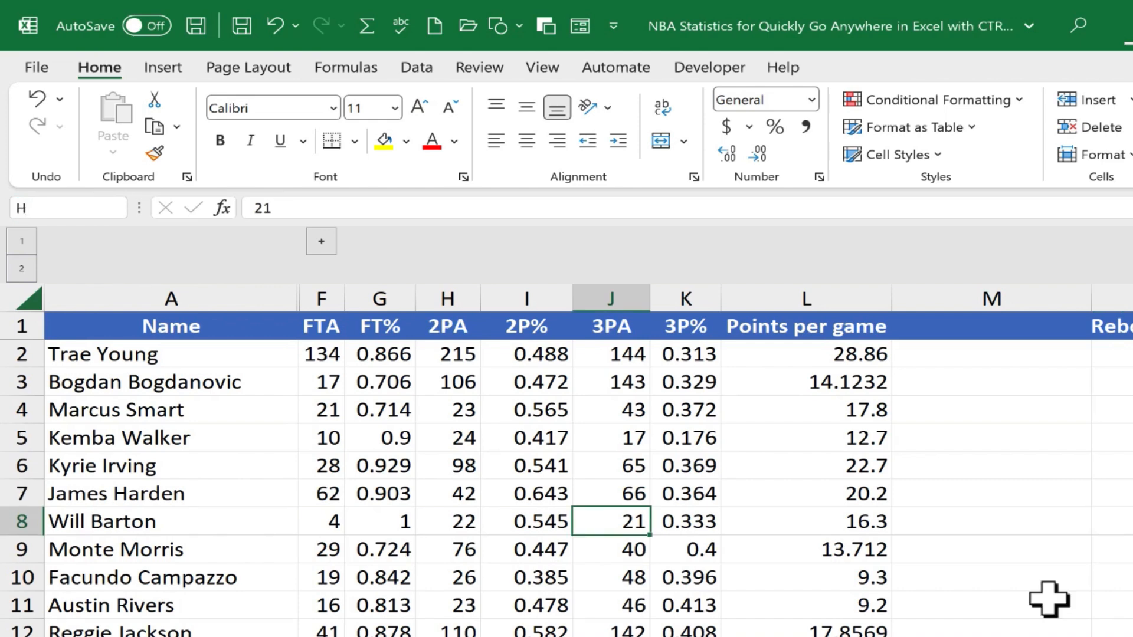
click(446, 437)
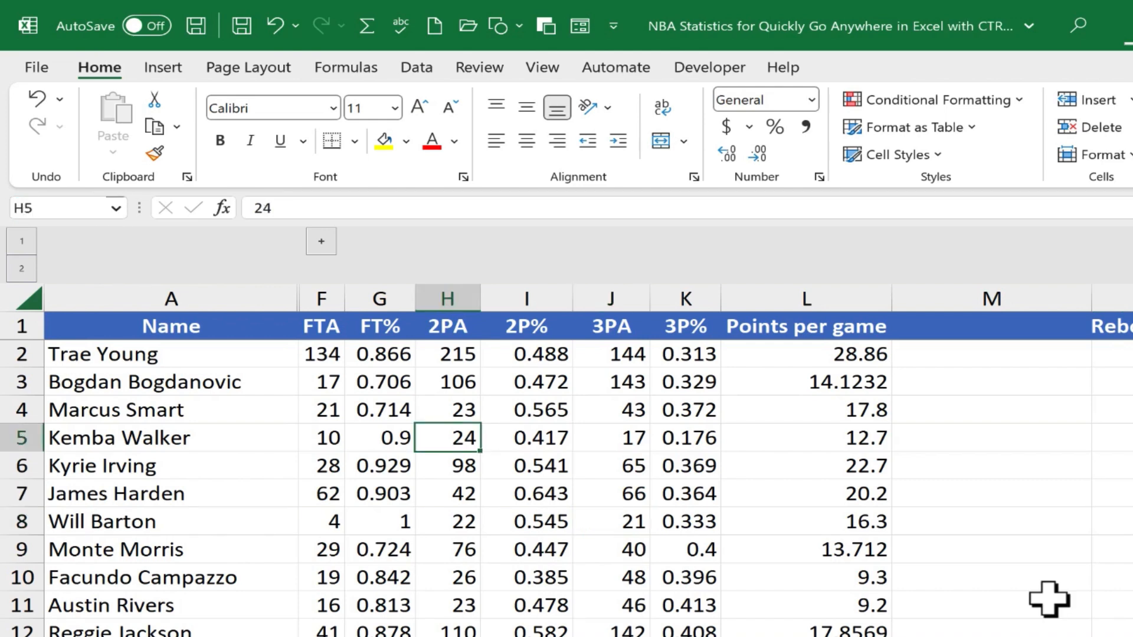
mouse_move(369, 381)
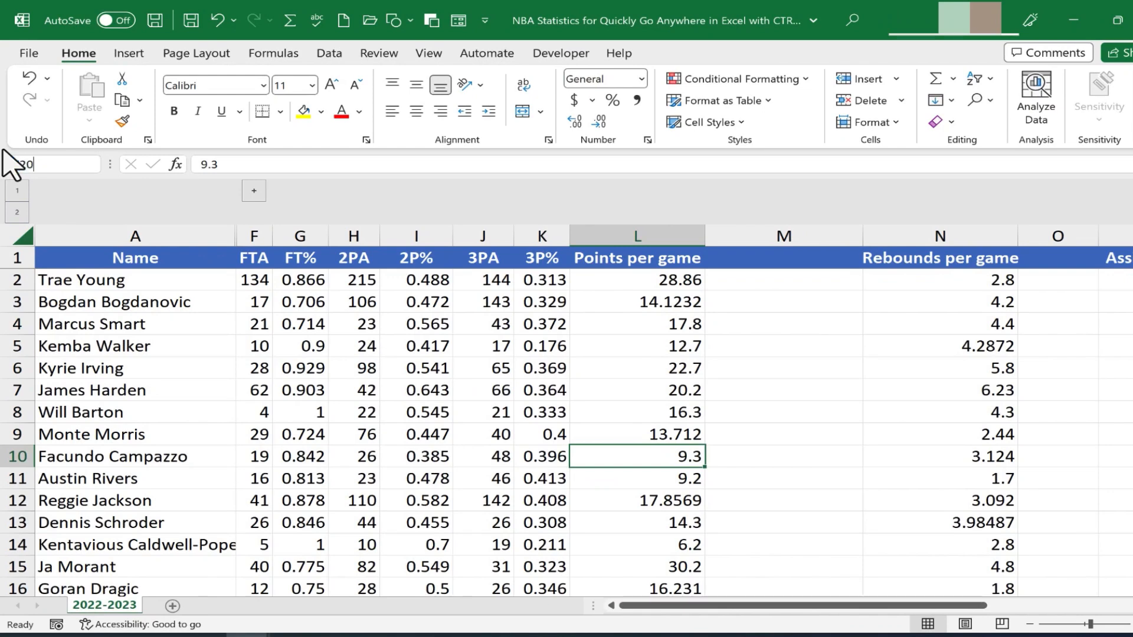
click(541, 566)
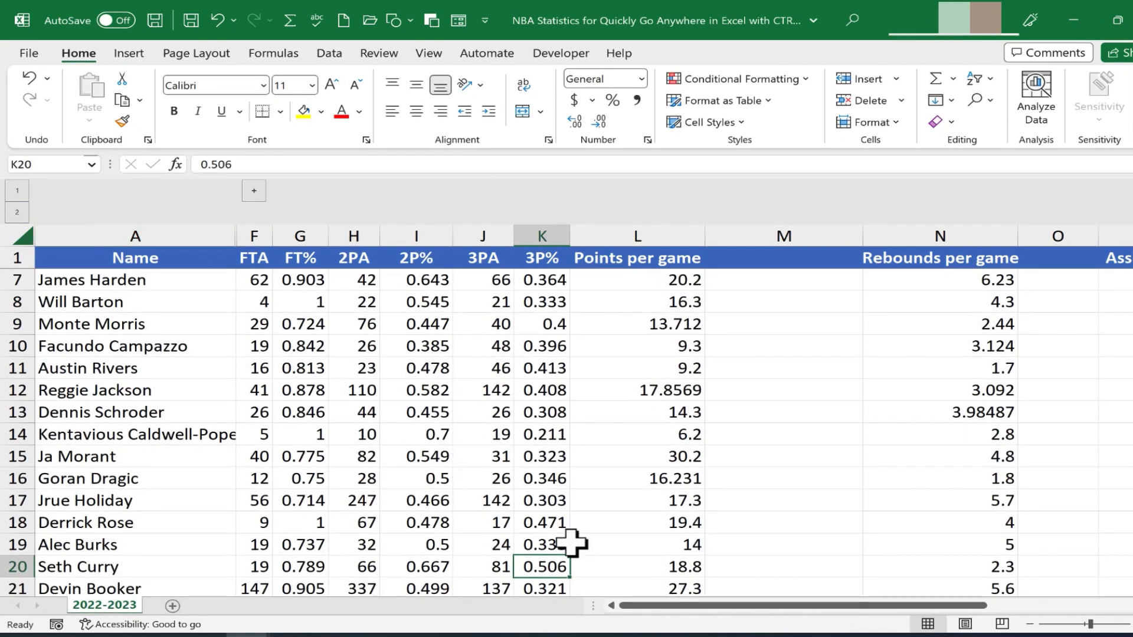
mouse_move(564, 578)
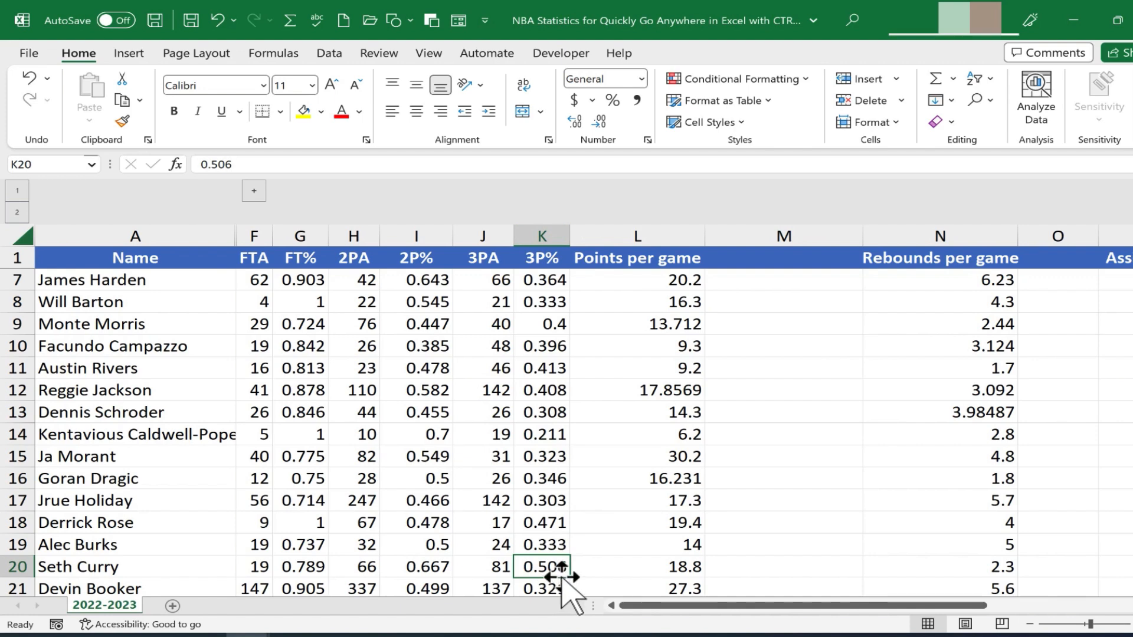
click(33, 164)
text(Z2000)
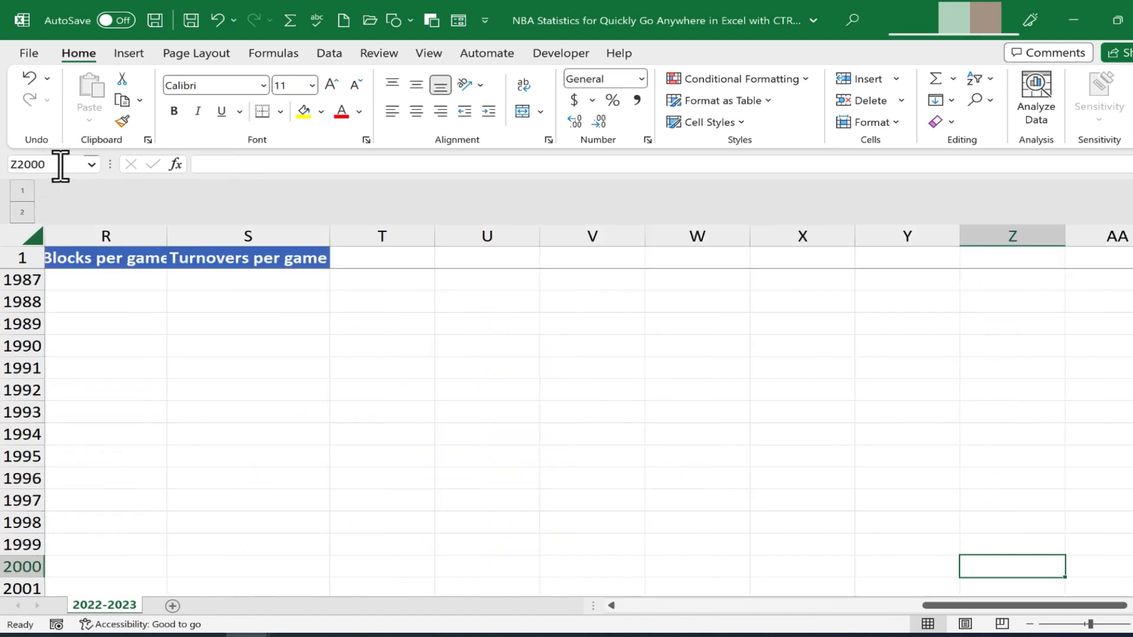
mouse_move(1060, 596)
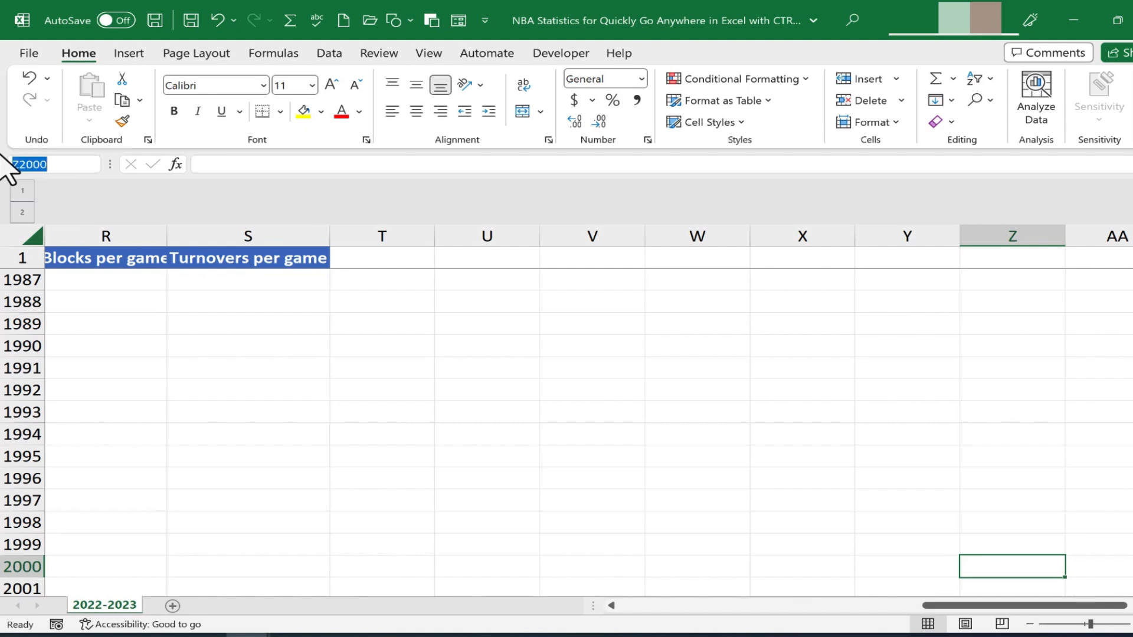
Select range H4:J20 via the Name Box, then clear it by selecting a single cell
text(b4)
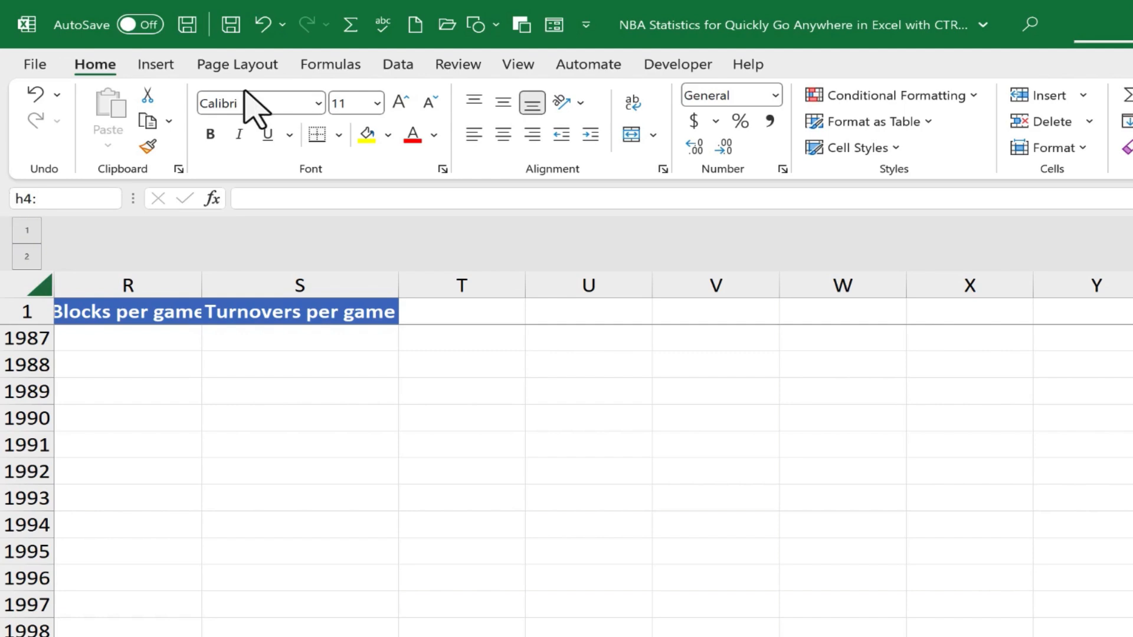
text(j)
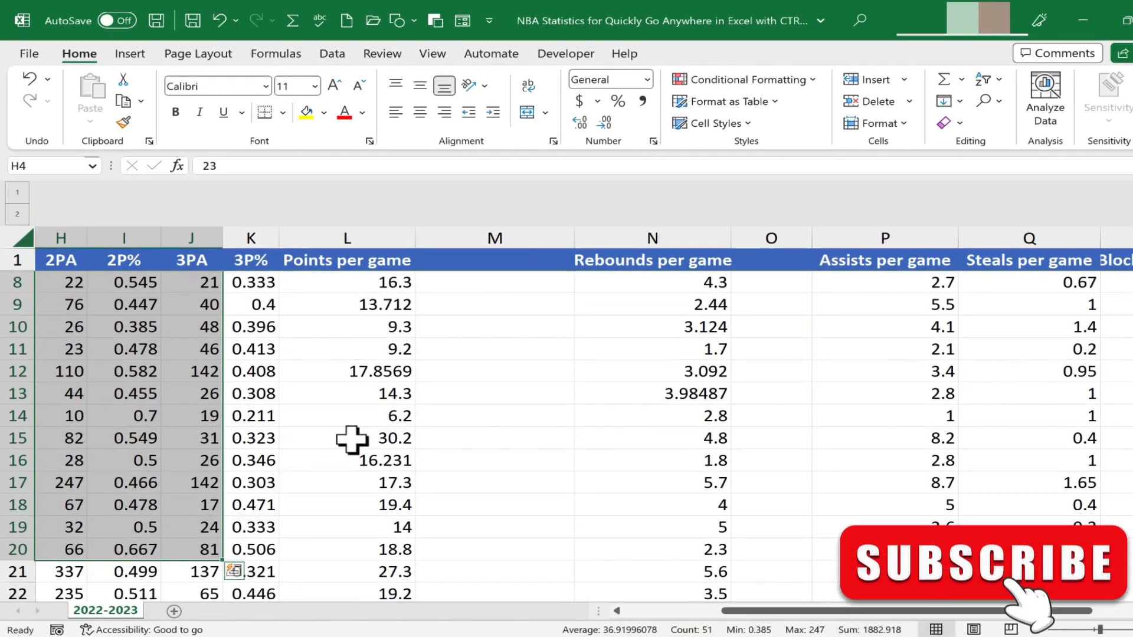
mouse_move(298, 442)
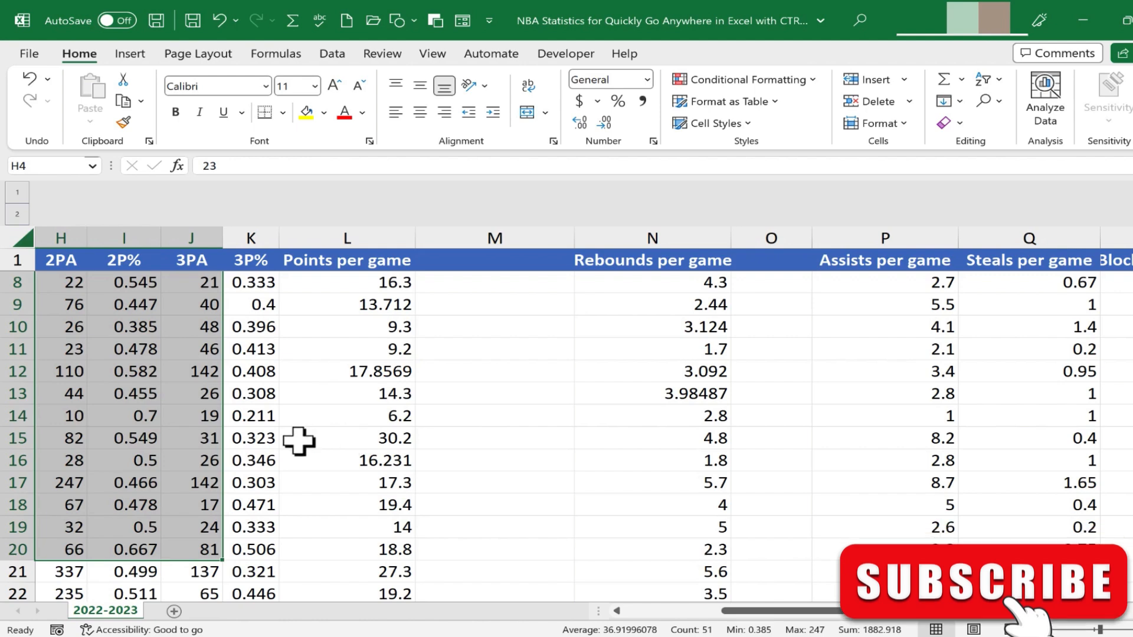
click(347, 304)
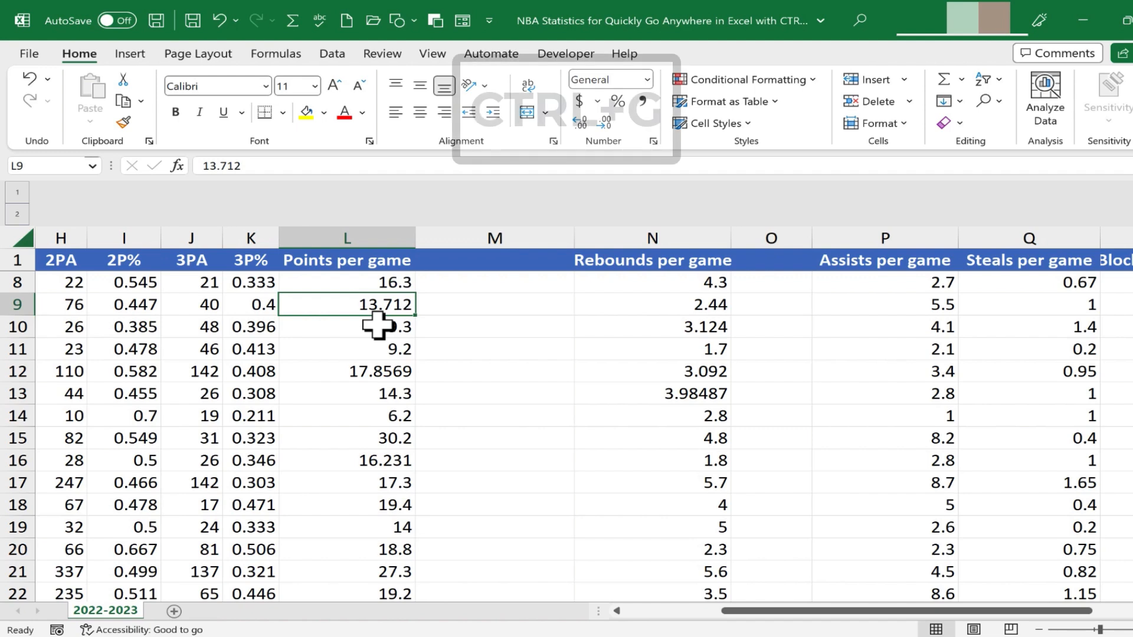
Jump to cell Q500 using the Ctrl+G Go To dialog
key(ctrl+g)
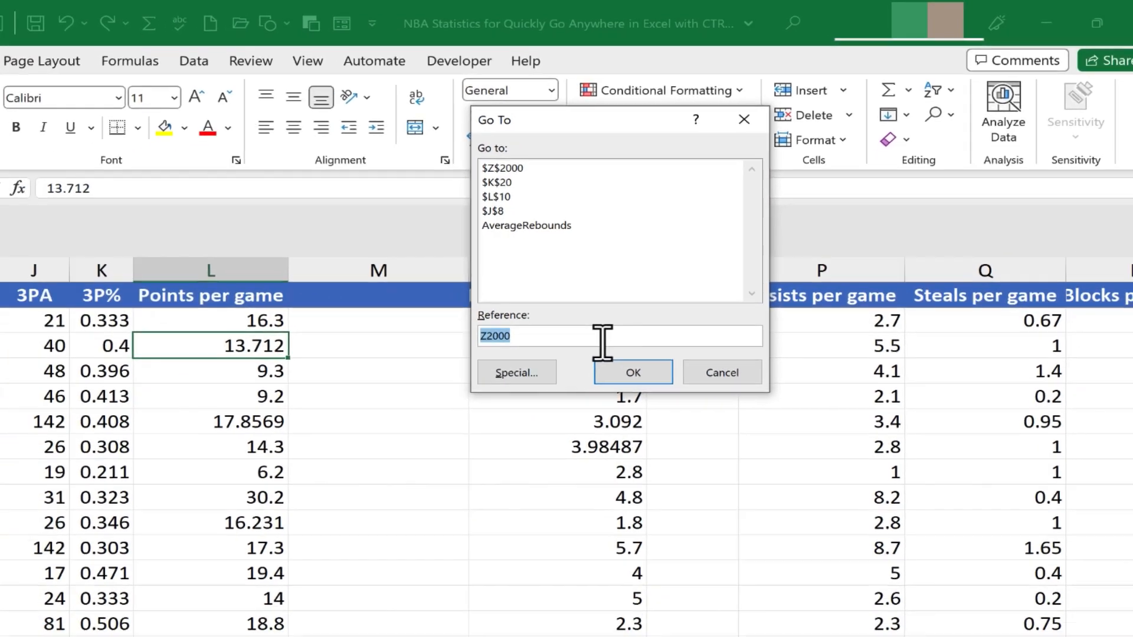
text(q500)
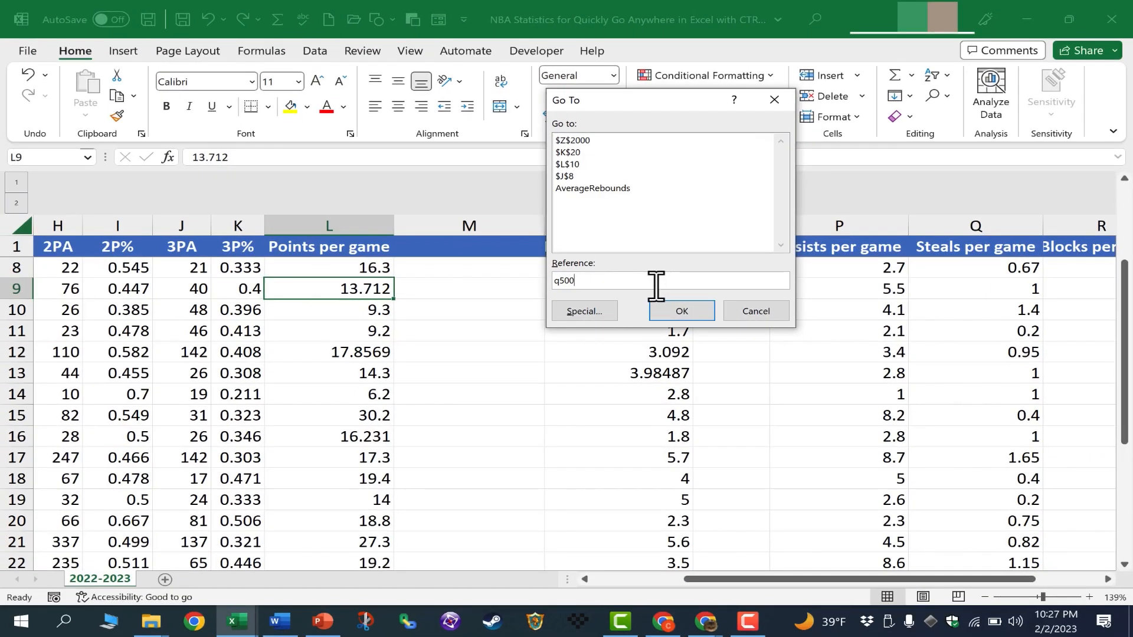
click(680, 311)
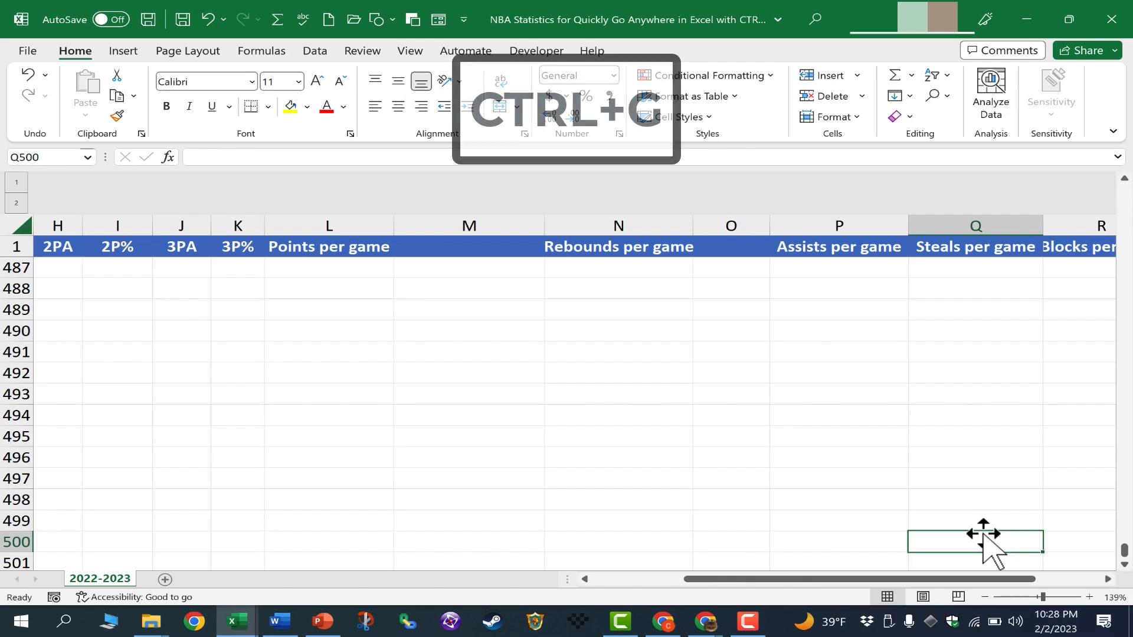
Return to cell Q2 via Go To and bring the dialog up again
key(ctrl+g)
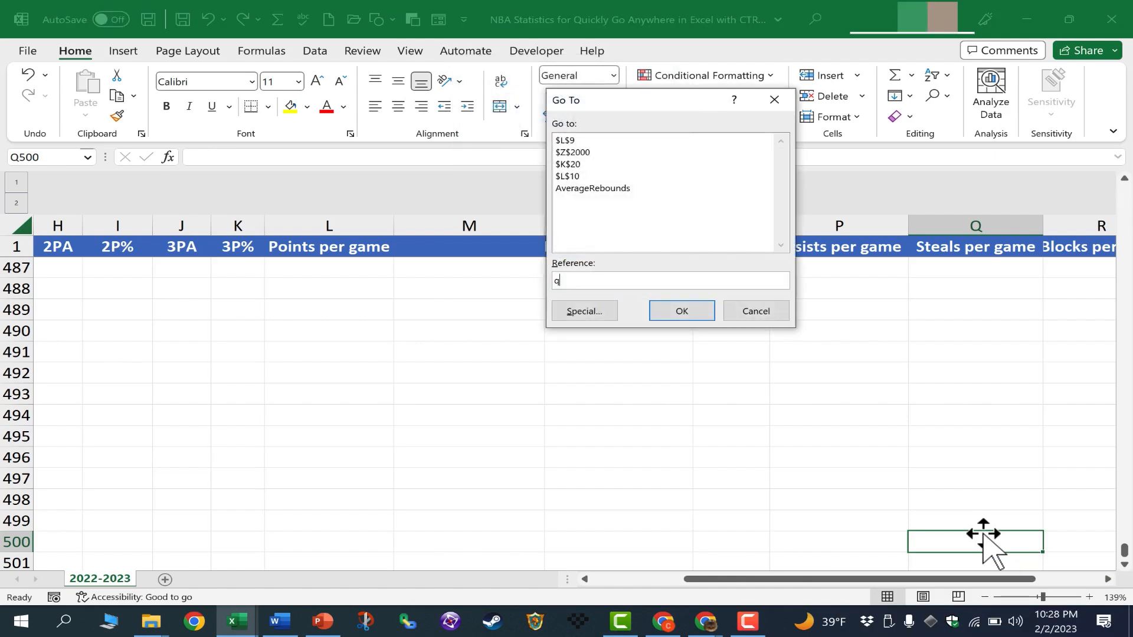
click(680, 311)
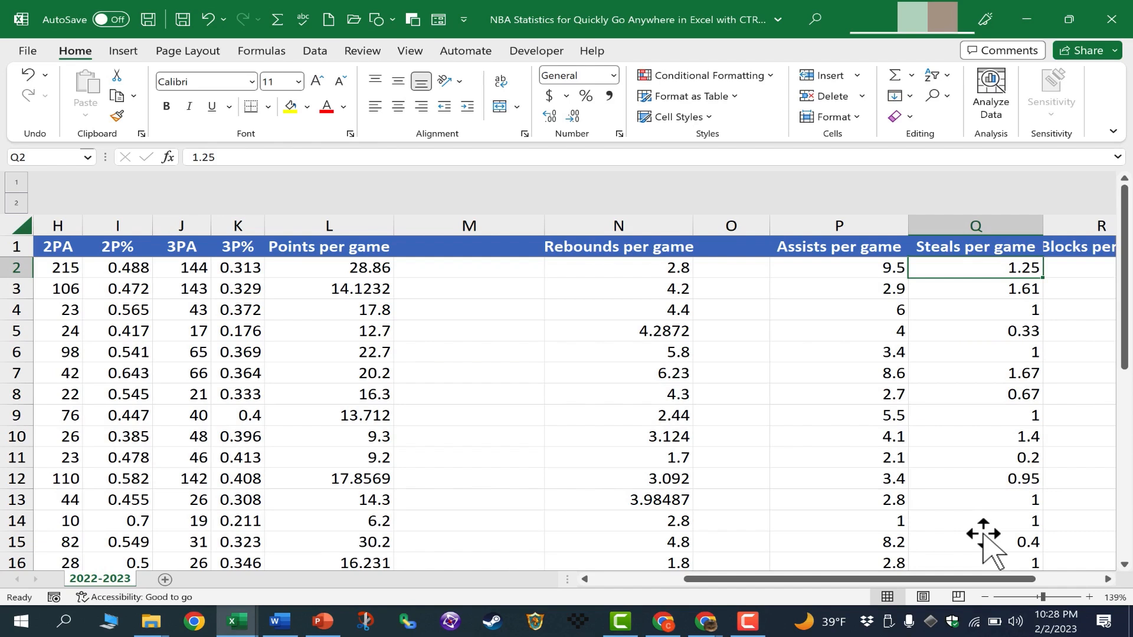
key(ctrl+g)
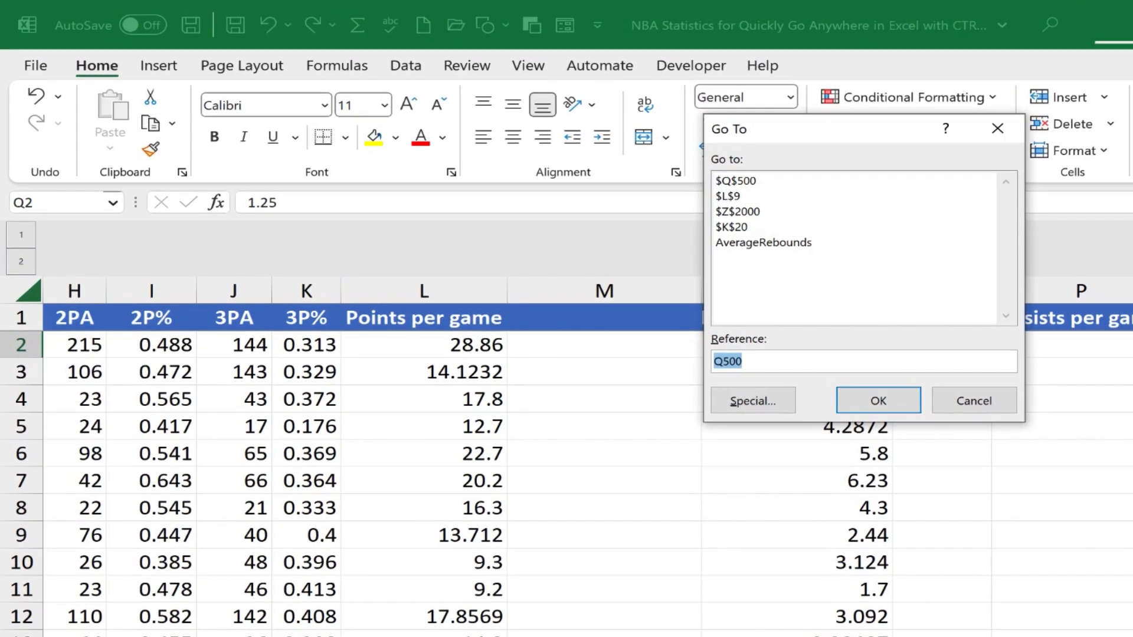
mouse_move(777, 202)
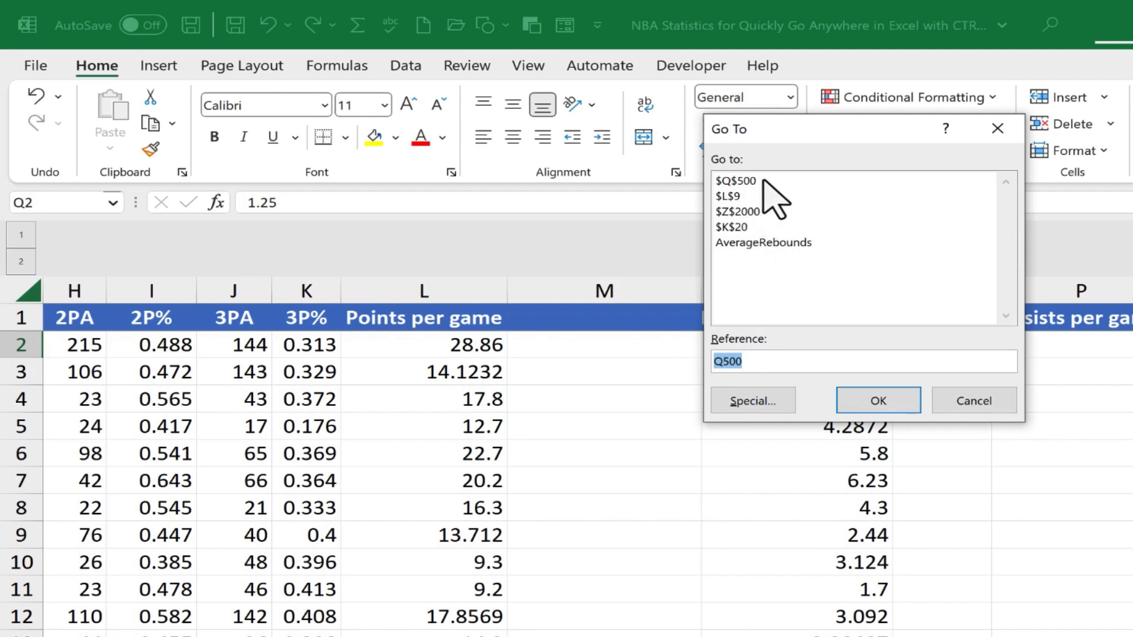
mouse_move(773, 238)
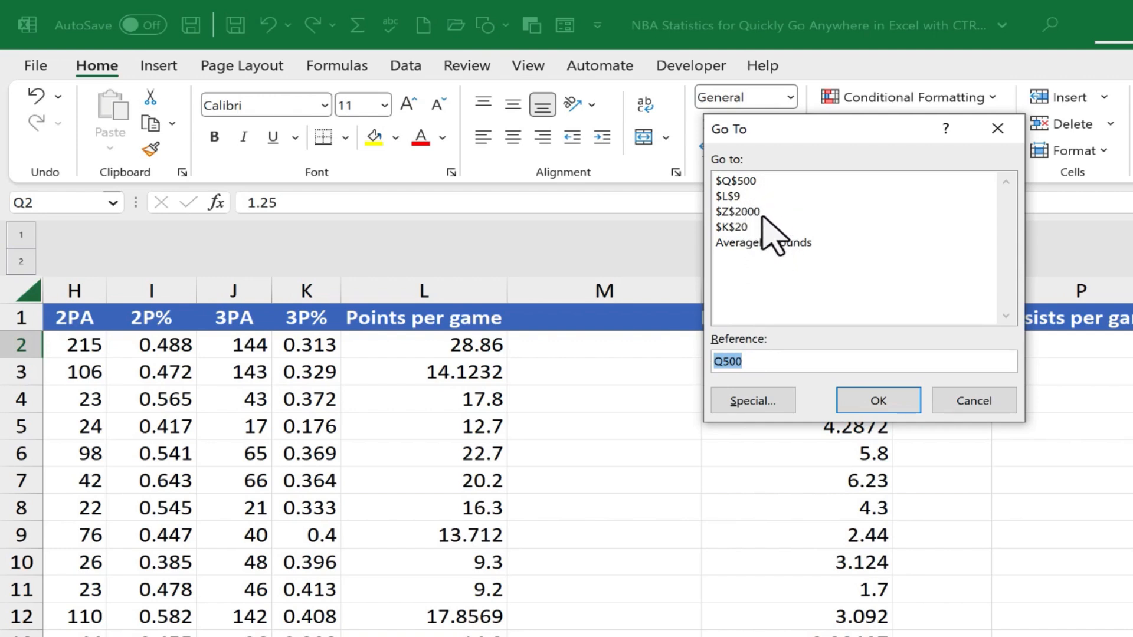
mouse_move(744, 211)
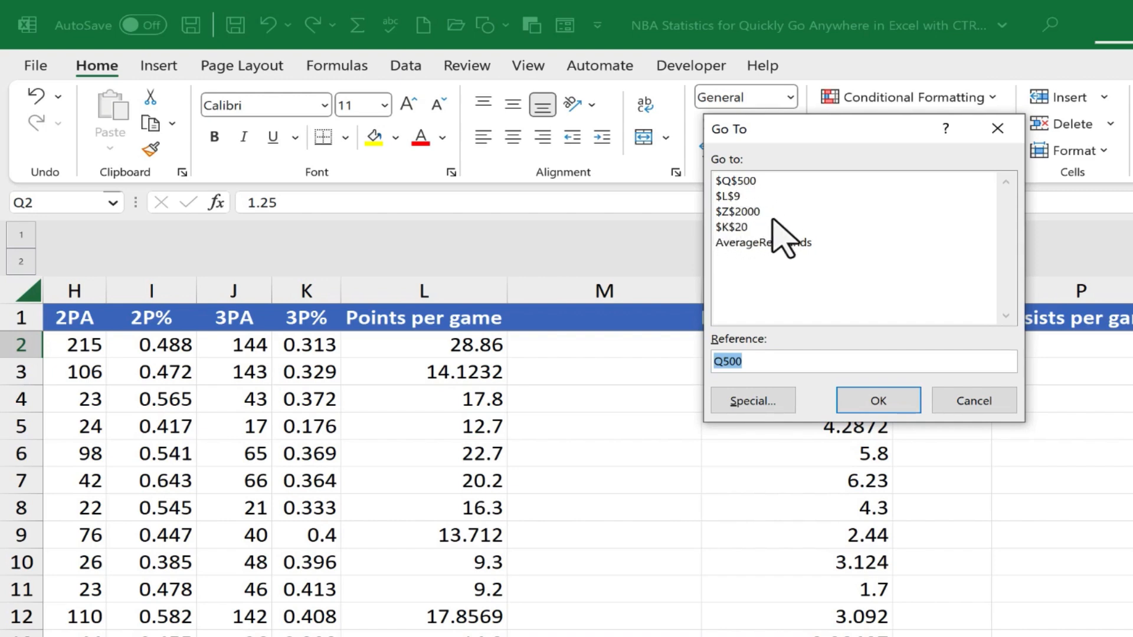
mouse_move(755, 205)
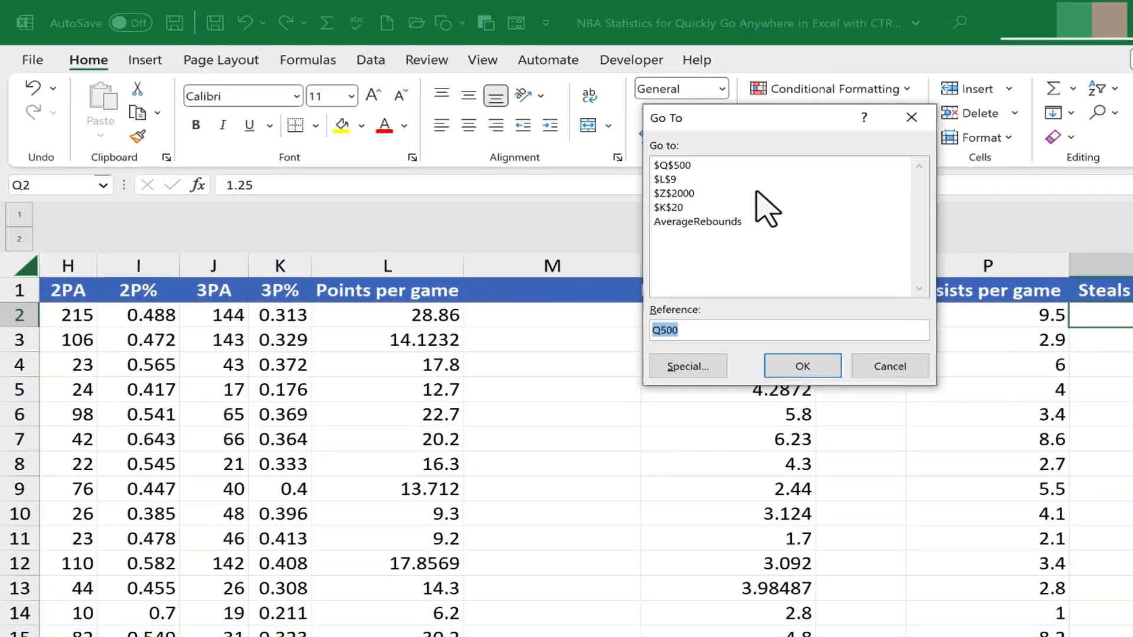
Jump back to $Z$2000 from the Go To history list
click(674, 192)
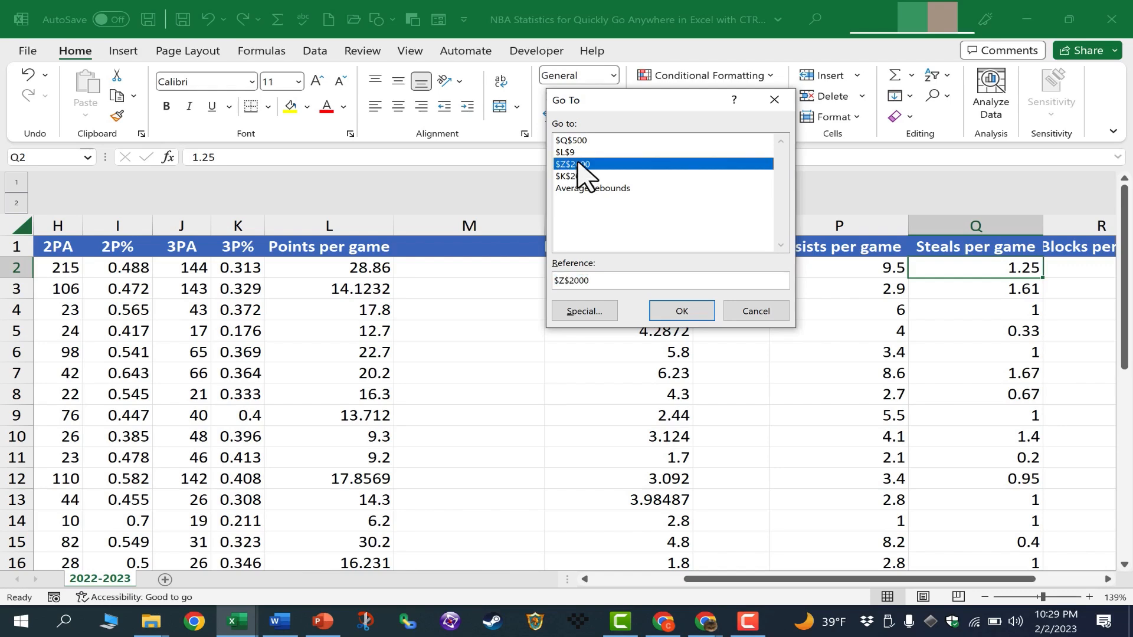
click(680, 311)
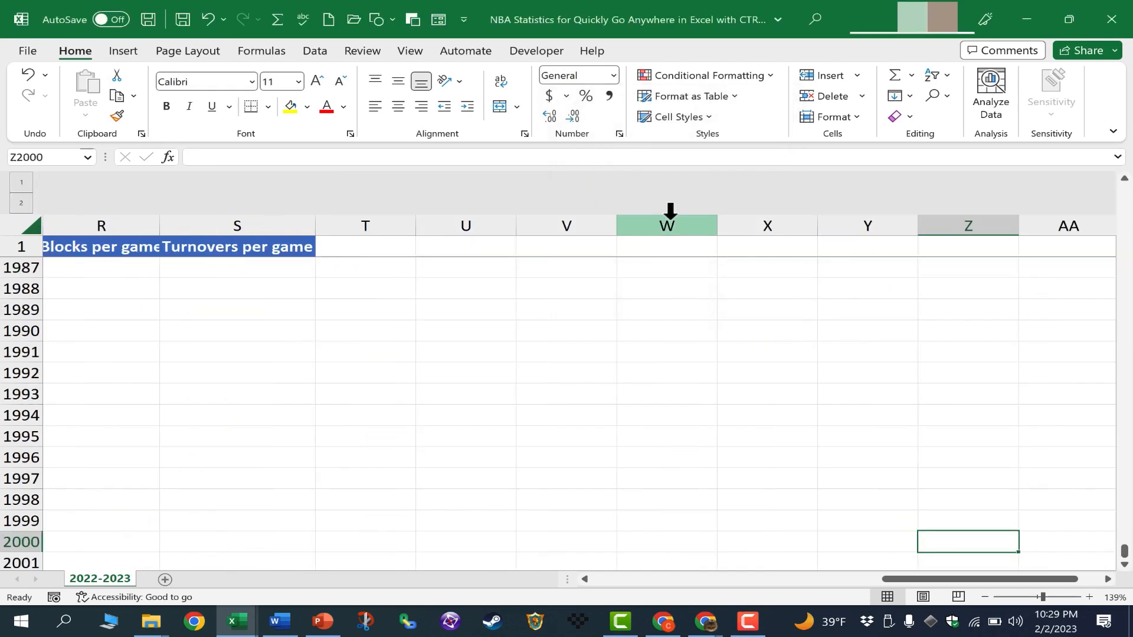
Go to the AverageRebounds named range at M31:N31 showing 4.198554138
key(ctrl+g)
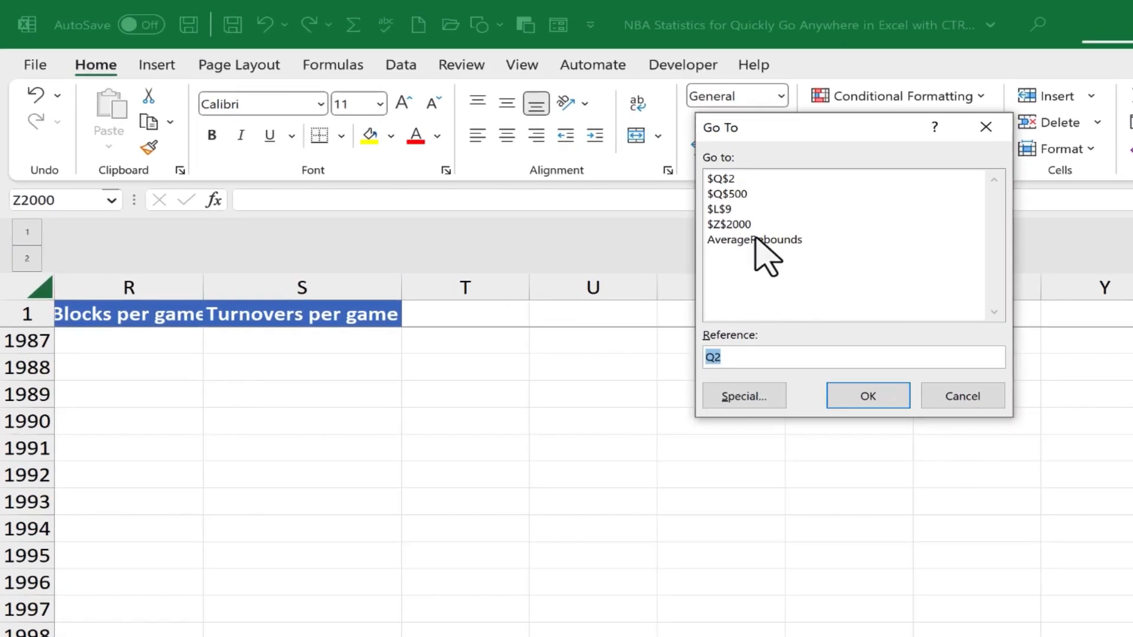
mouse_move(803, 268)
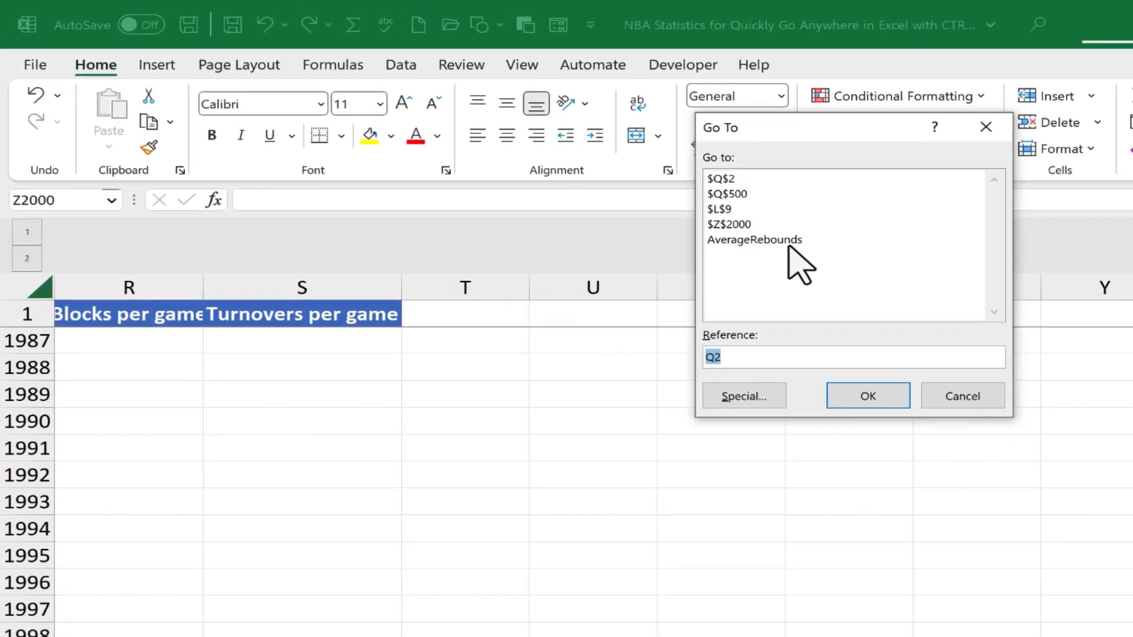
mouse_move(787, 268)
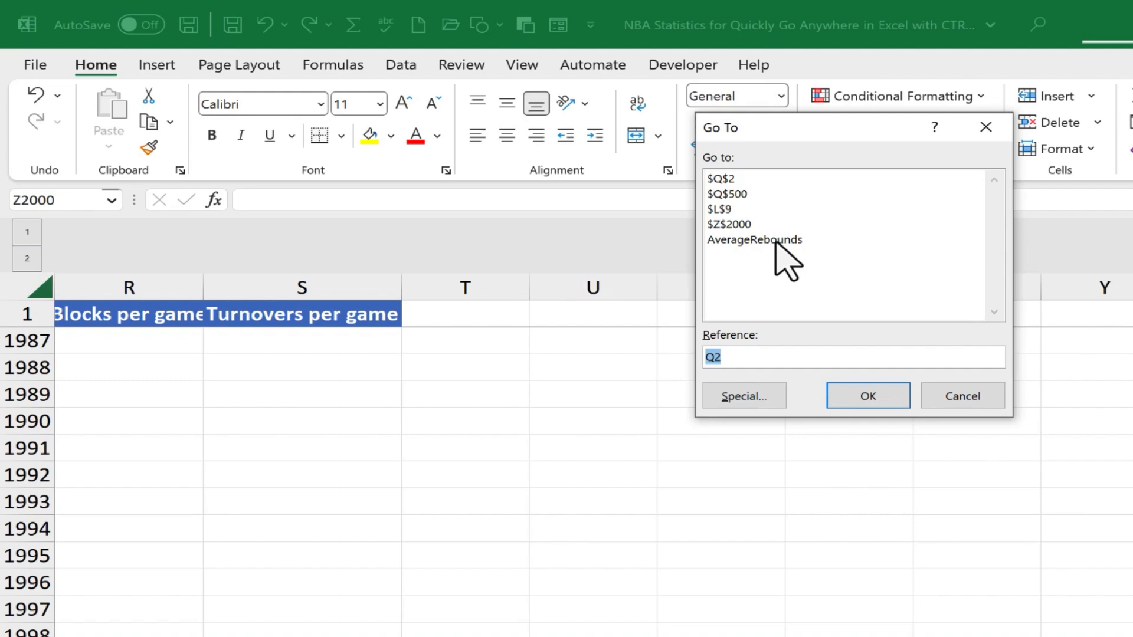
click(754, 239)
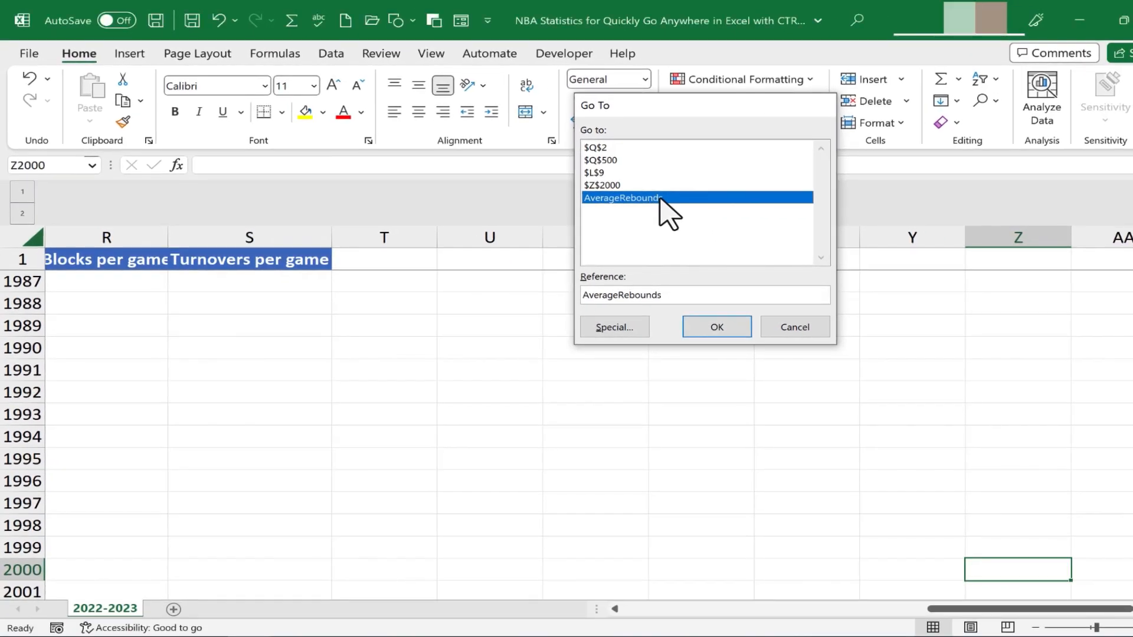
click(715, 326)
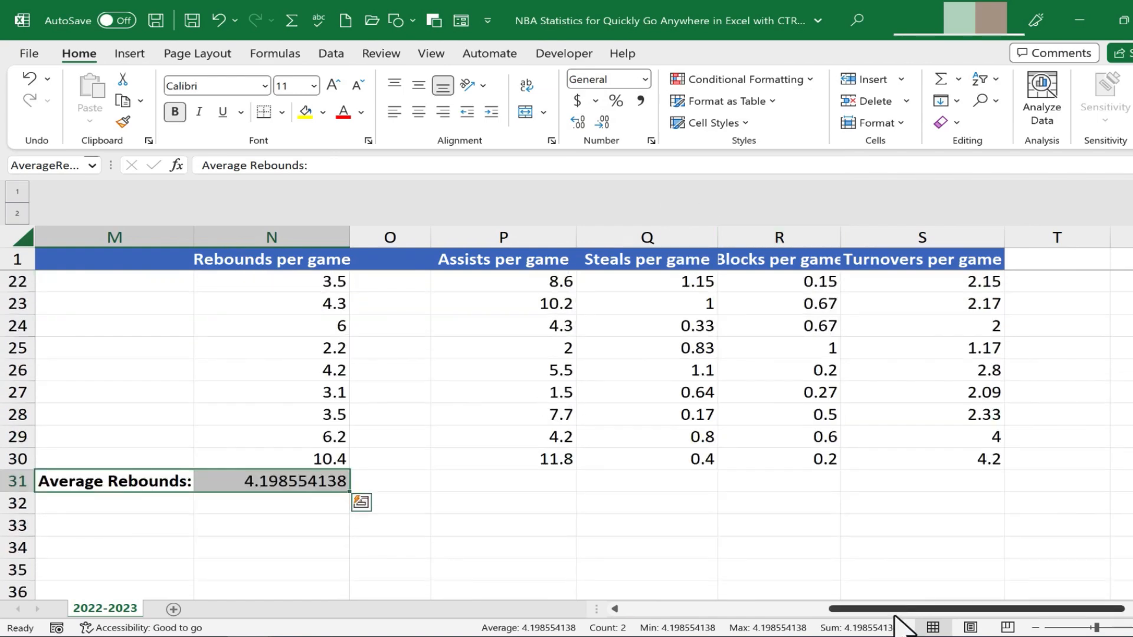
scroll(left, 3)
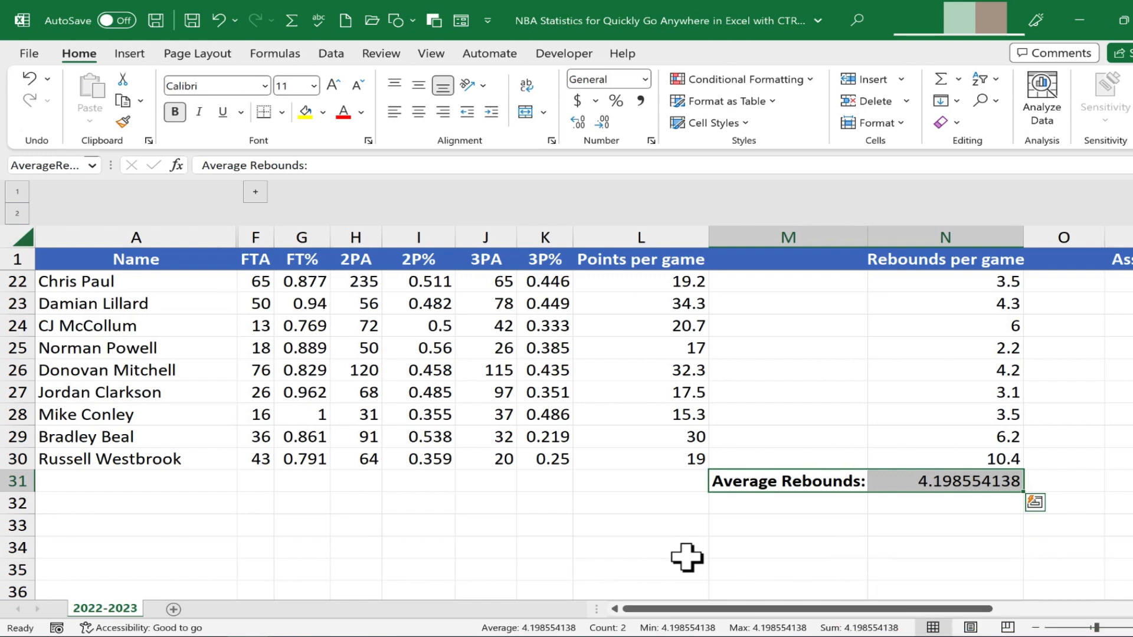
scroll(up, 3)
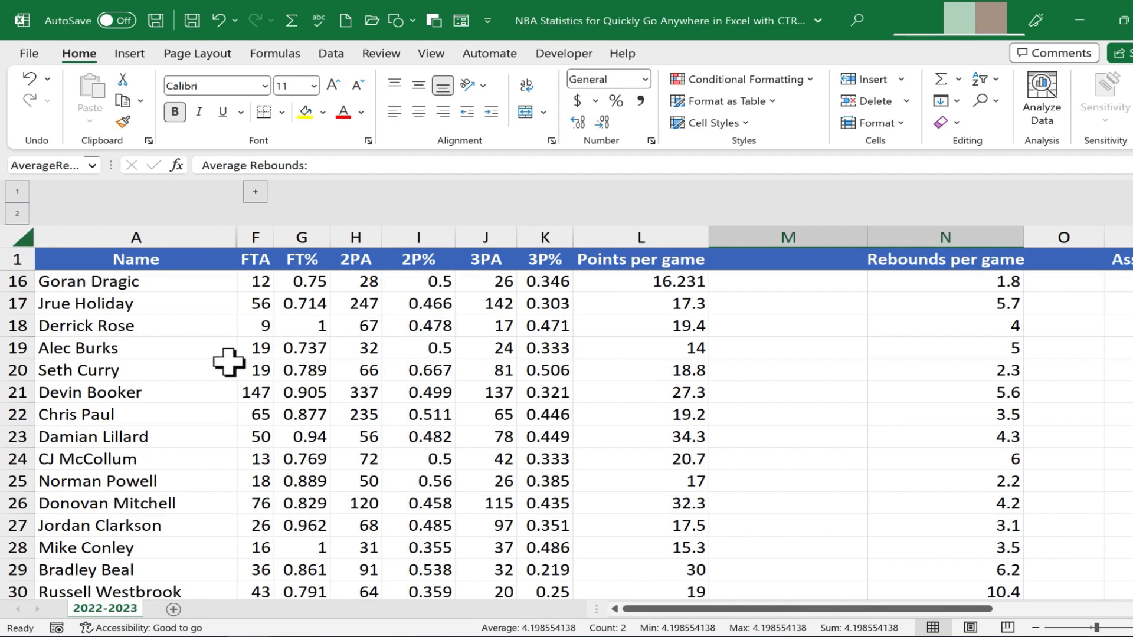
Move the selection onto single cell I18, the 0.478 value in 2P%
triple_click(48, 165)
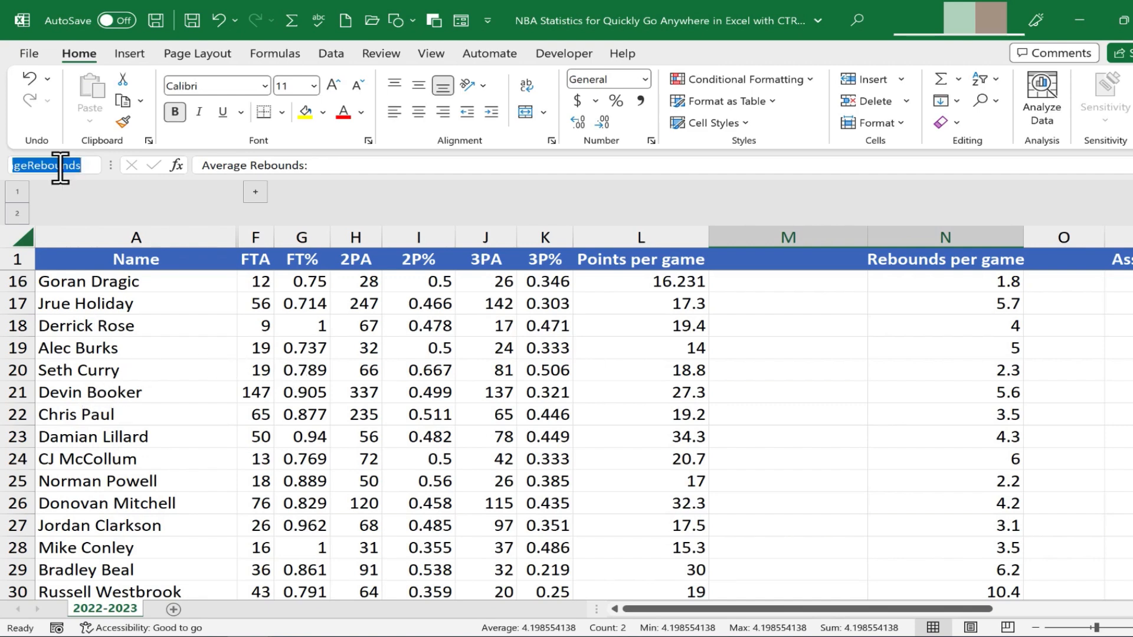
click(418, 326)
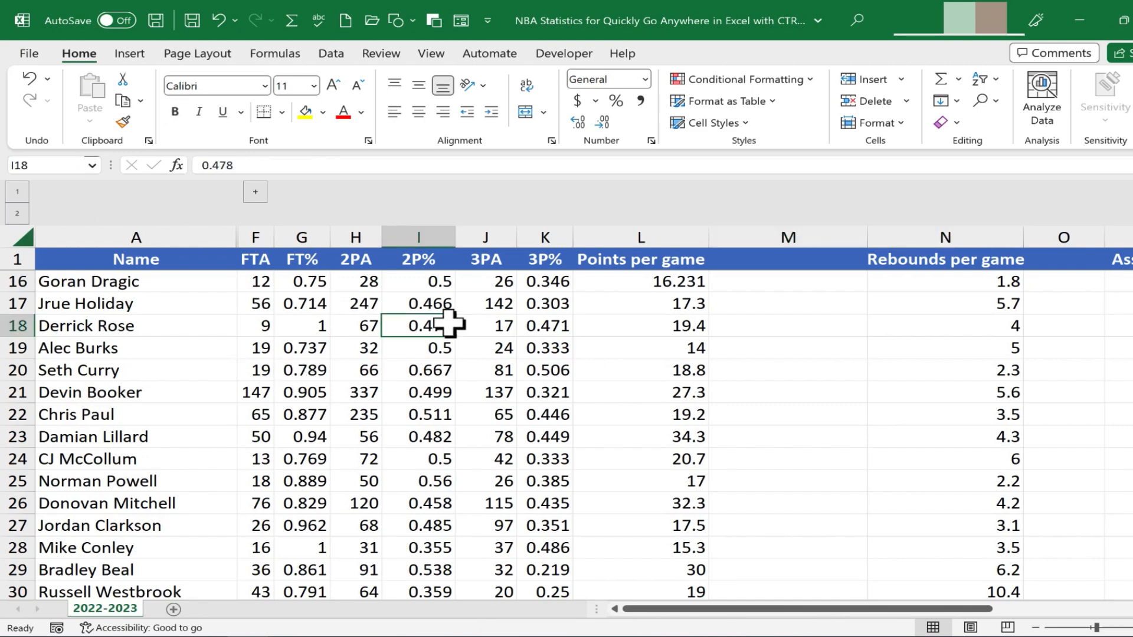
key(ctrl+g)
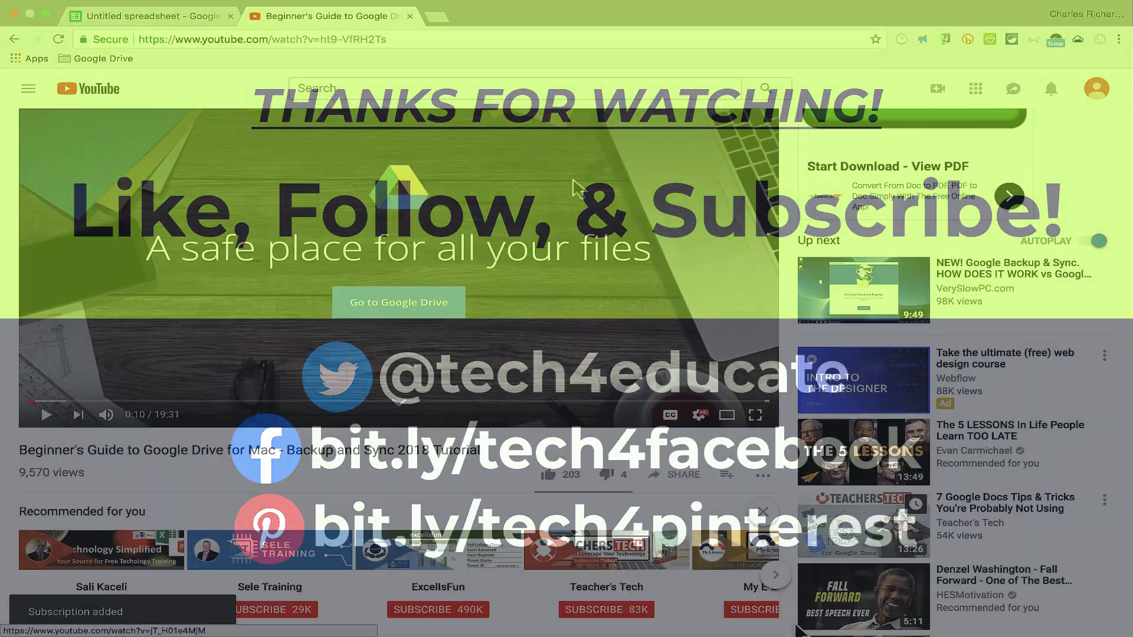
Open the Super Thanks tipping dialog under the Excel for Web video
scroll(down, 3)
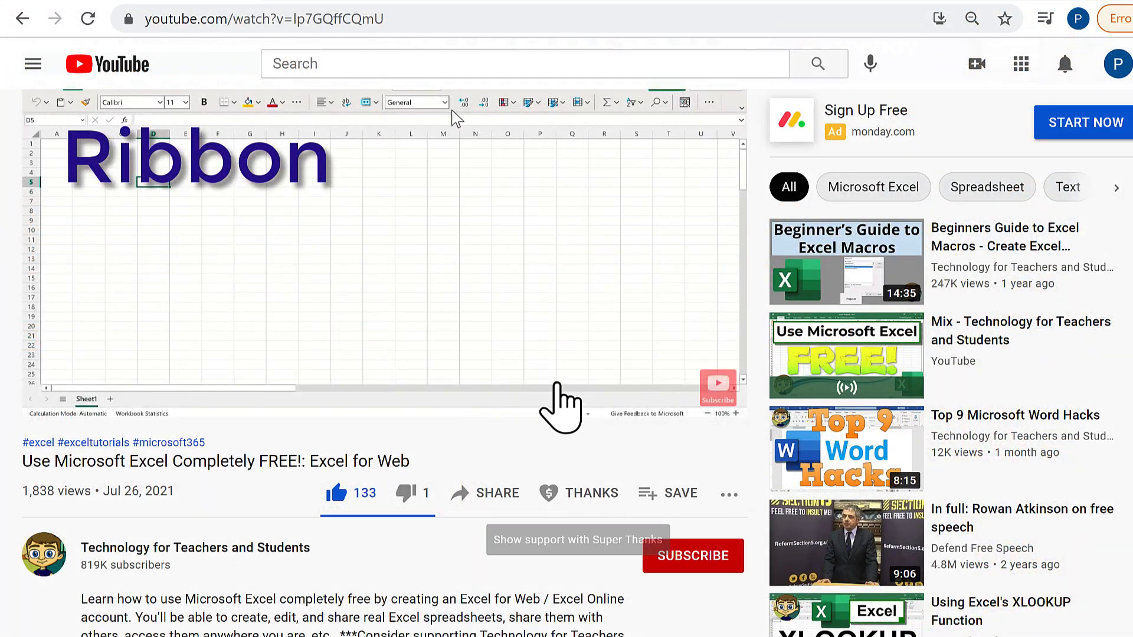
click(578, 493)
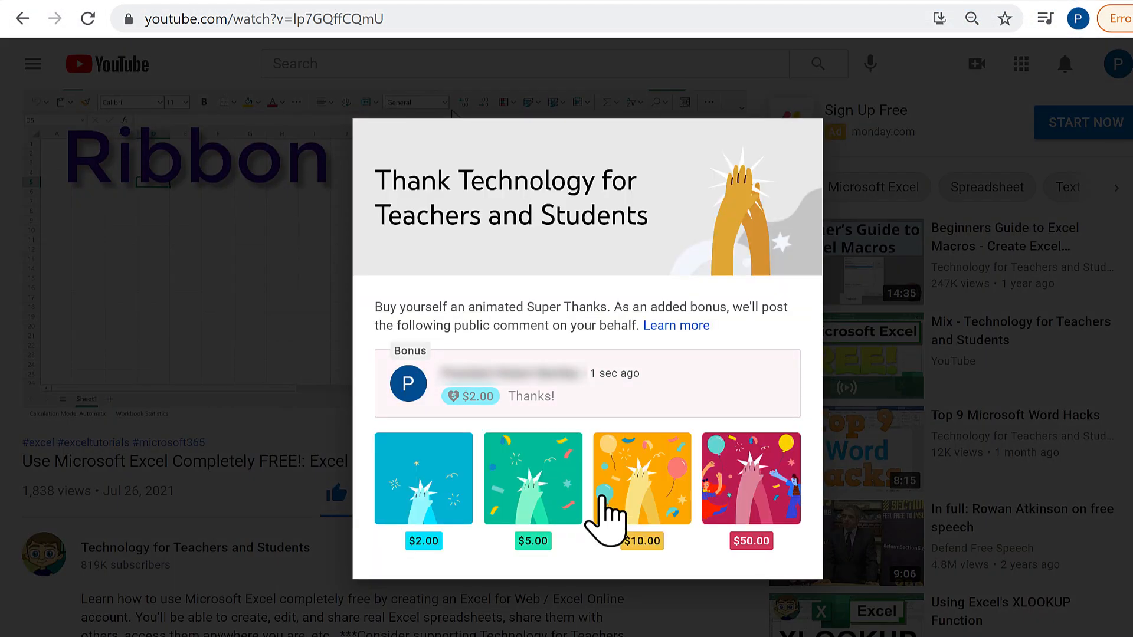